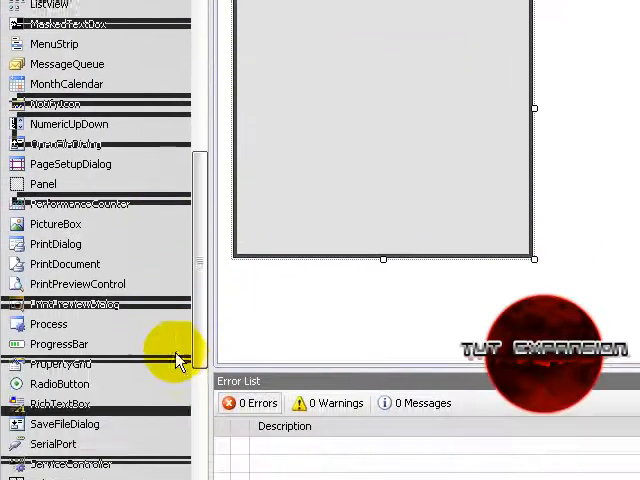
Place a TextBox on Form1 and stretch it to cover the whole form
scroll(down, 3)
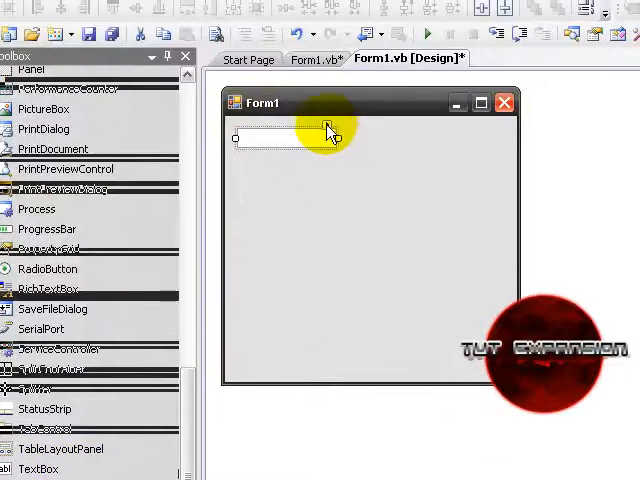
drag(236, 138, 340, 152)
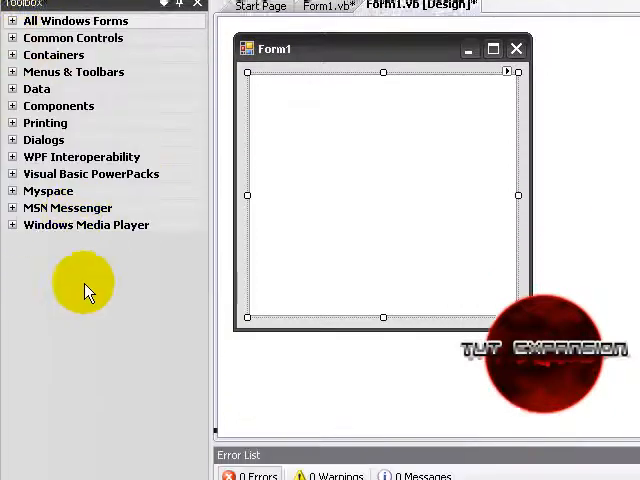
Bring up Choose Items from the Toolbox and switch to the COM Components list
right_click(84, 290)
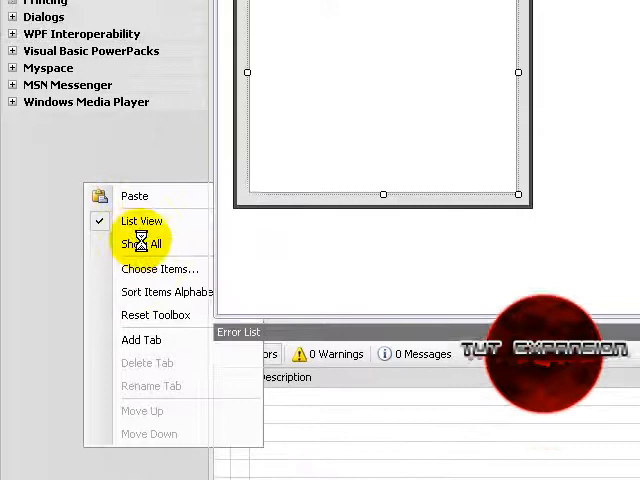
click(160, 268)
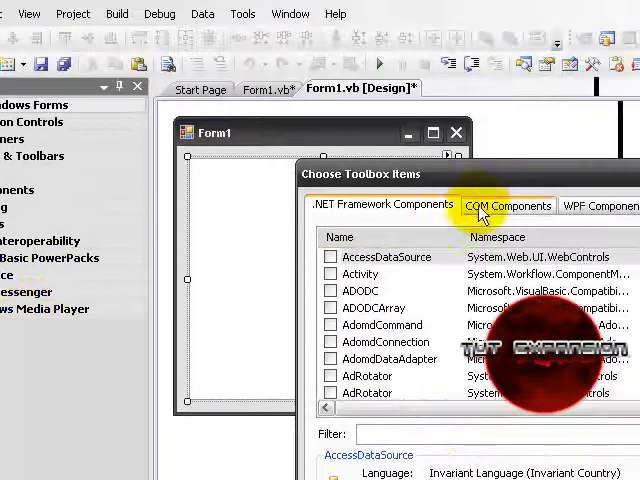
click(508, 204)
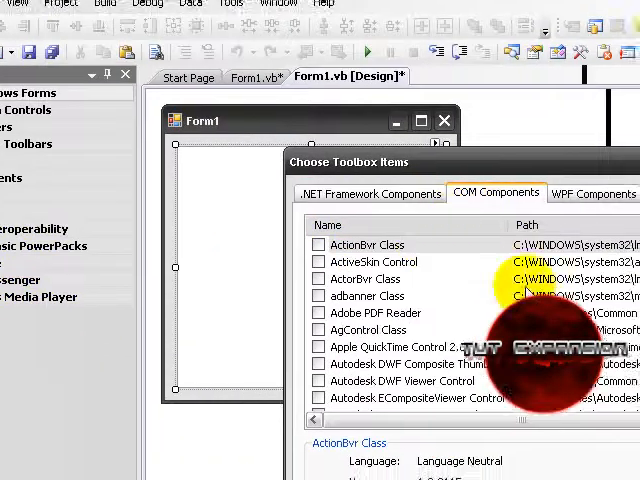
Tick Microsoft Internet Transfer Control 6.0 and confirm adding it to the toolbox
scroll(down, 3)
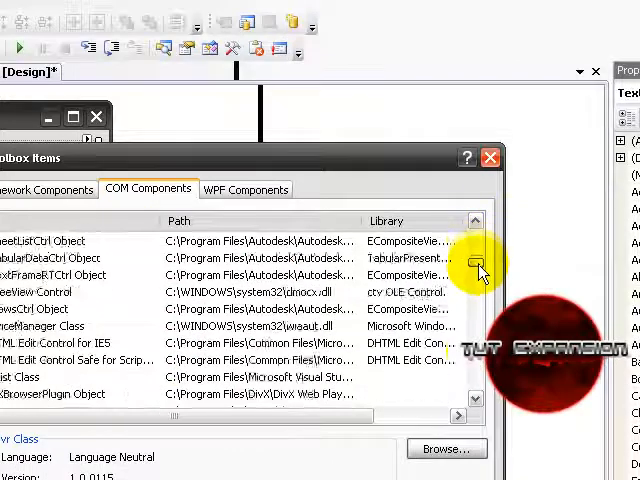
scroll(down, 3)
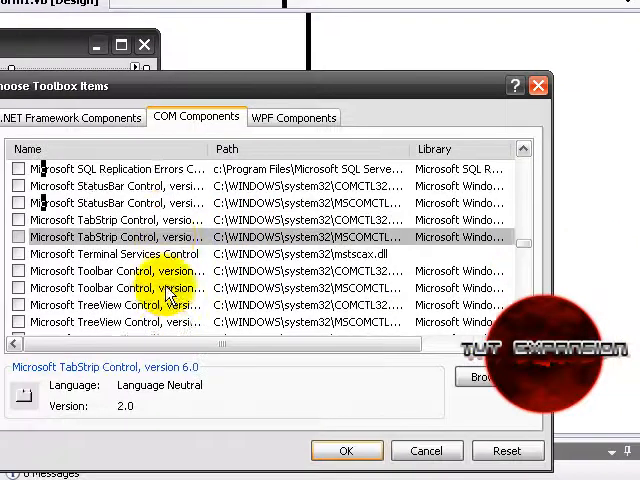
scroll(down, 3)
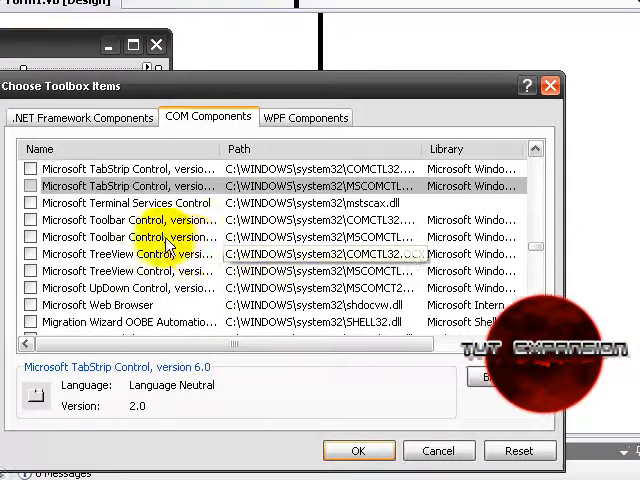
scroll(down, 3)
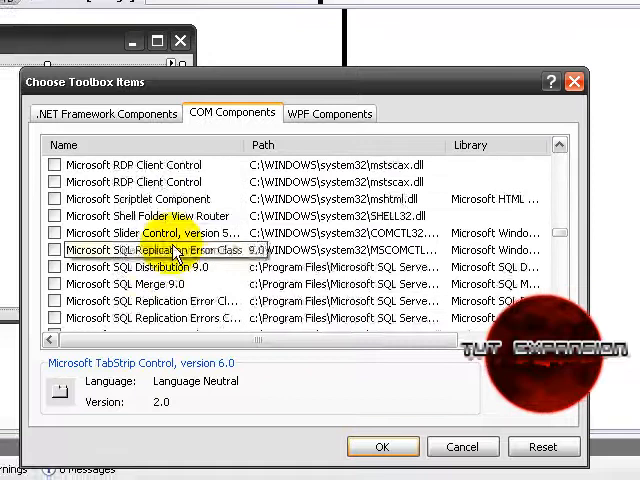
scroll(up, 3)
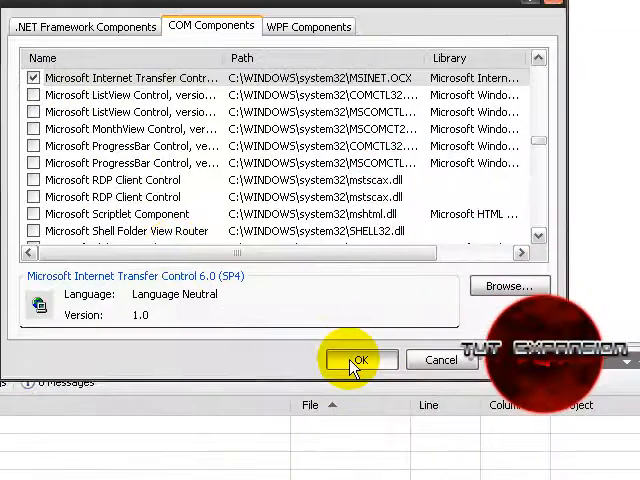
click(356, 360)
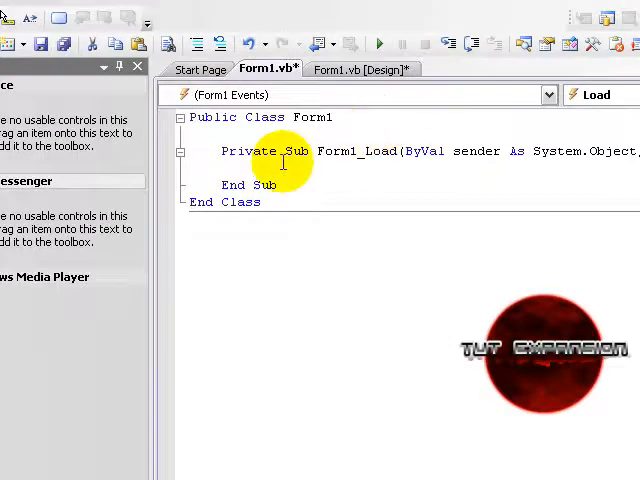
text(te)
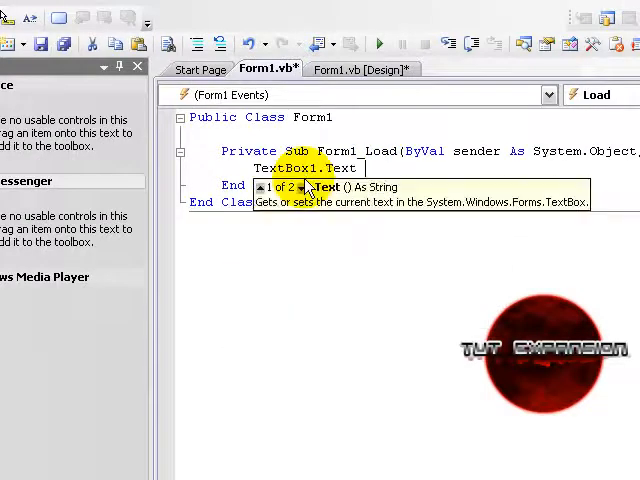
text(= a)
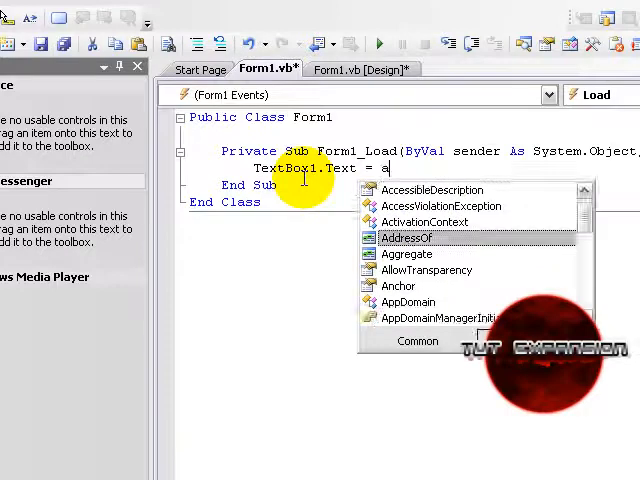
text(xInet1.OpenURL()
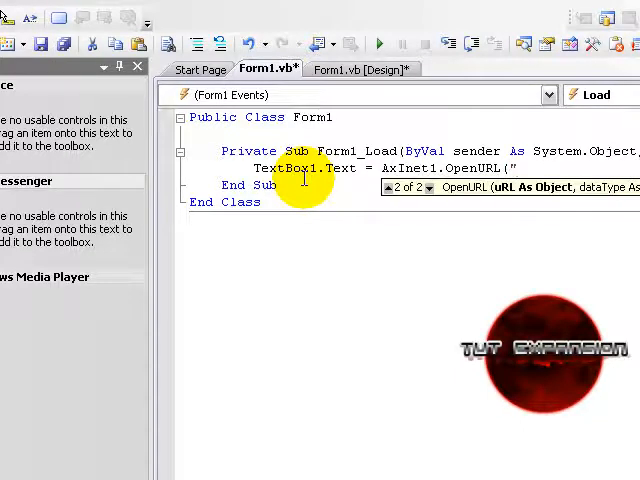
text(")
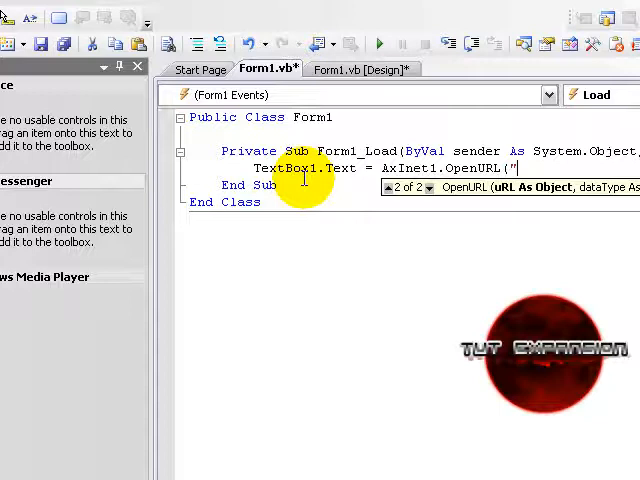
text(w)
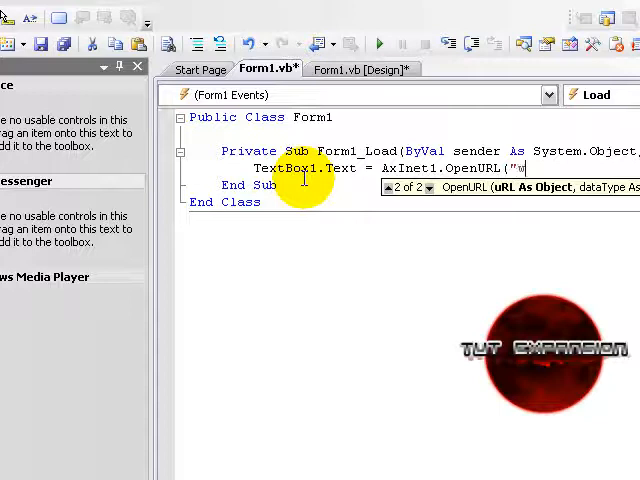
text(ww.google)
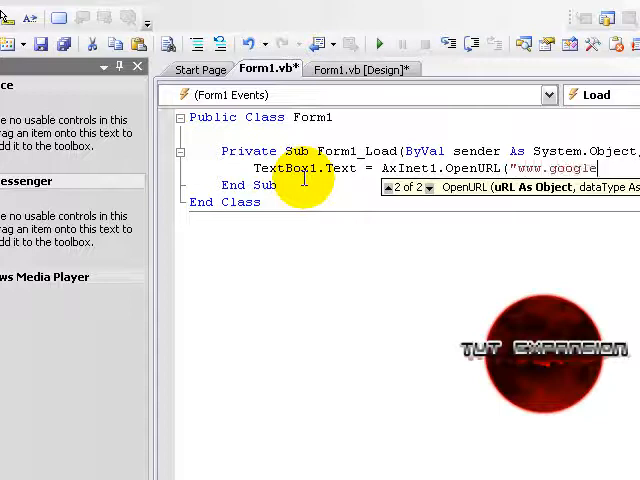
text(.com")
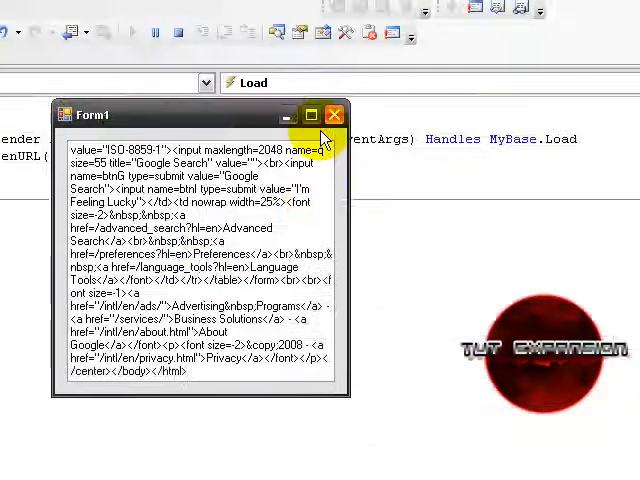
Close the running form after viewing Google's HTML in the text box
click(334, 114)
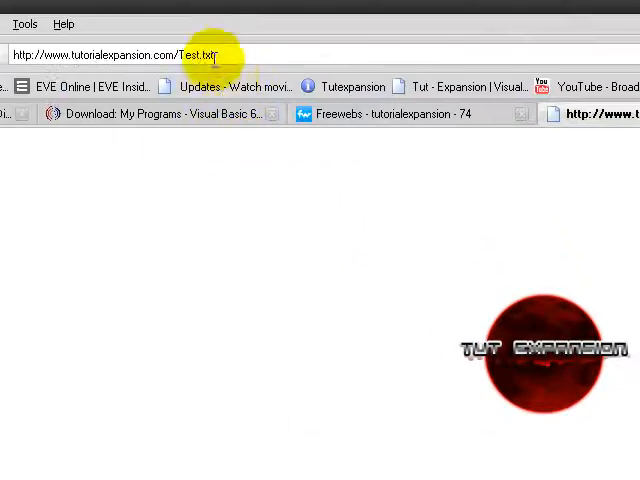
key(Return)
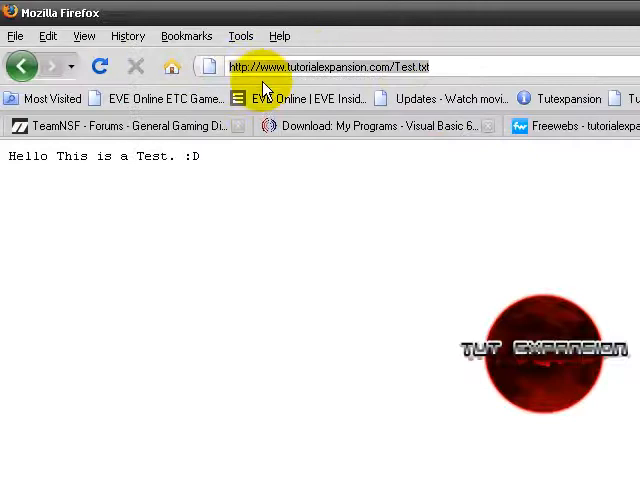
click(320, 66)
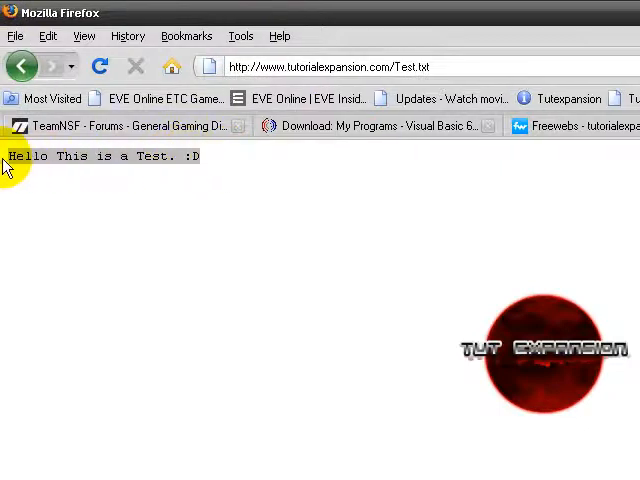
mouse_move(70, 160)
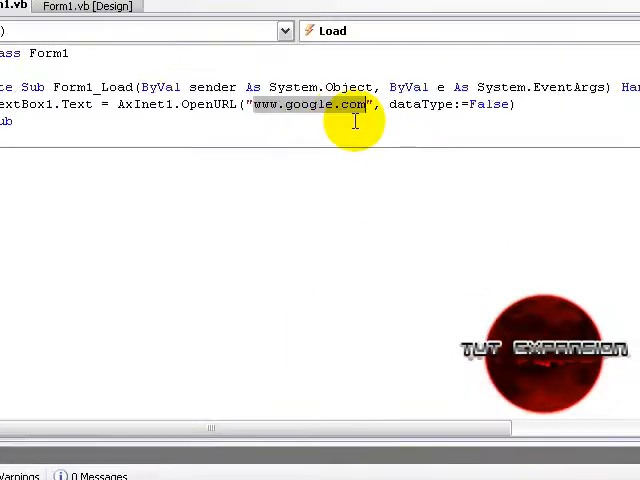
text(http://www.tutorialexpansion.com/Test.txt)
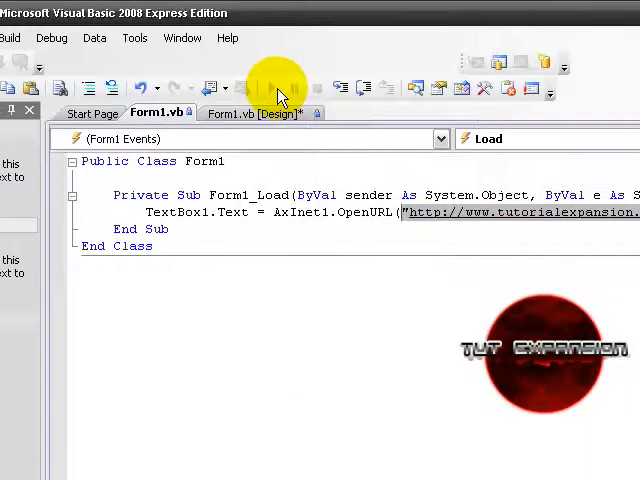
click(284, 88)
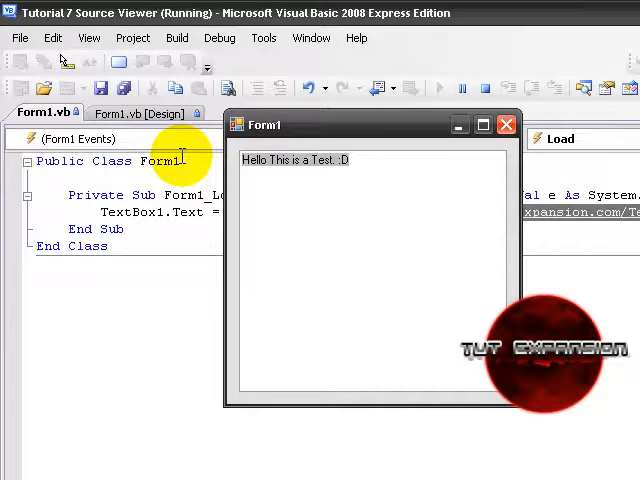
mouse_move(356, 156)
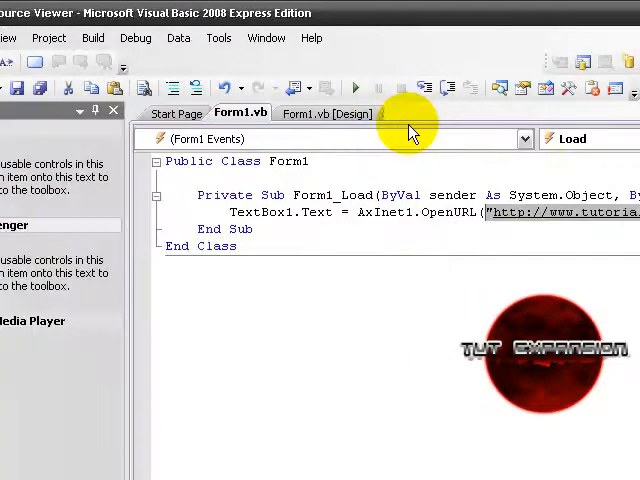
mouse_move(400, 136)
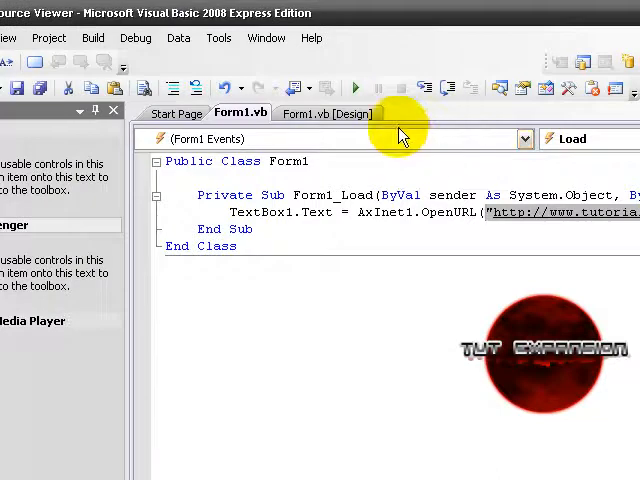